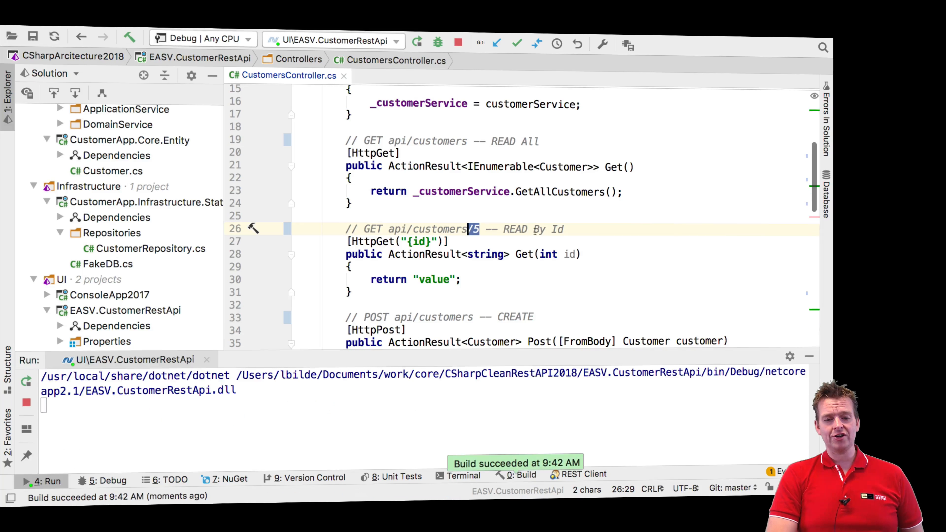
Request /customers/1 and receive only the placeholder text value
{"action": "double_click", "coordinate": [485, 254]}
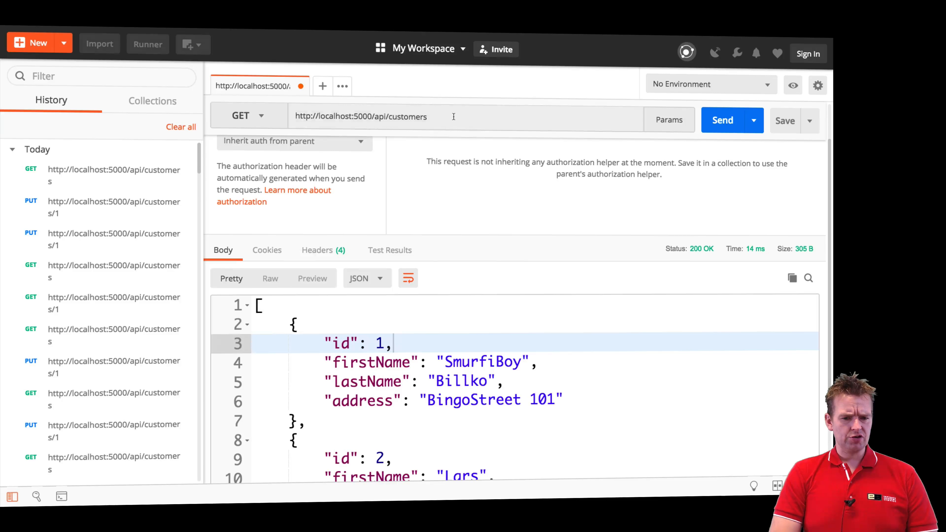
{"action": "type", "text": "/1"}
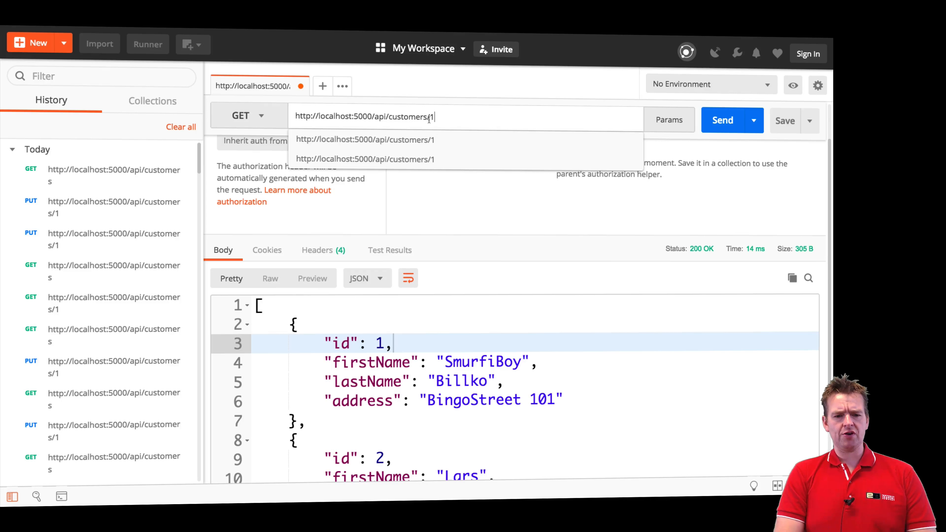
{"action": "left_click", "coordinate": [722, 120]}
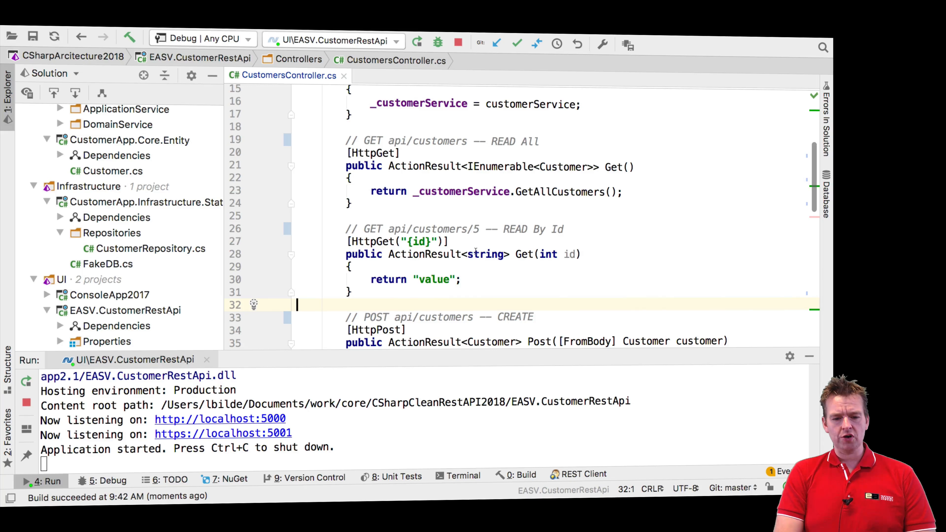
Return ActionResult<Customer> from _customerService.FindCustomerById(id) in the get-by-id action
{"action": "type", "text": "Custome"}
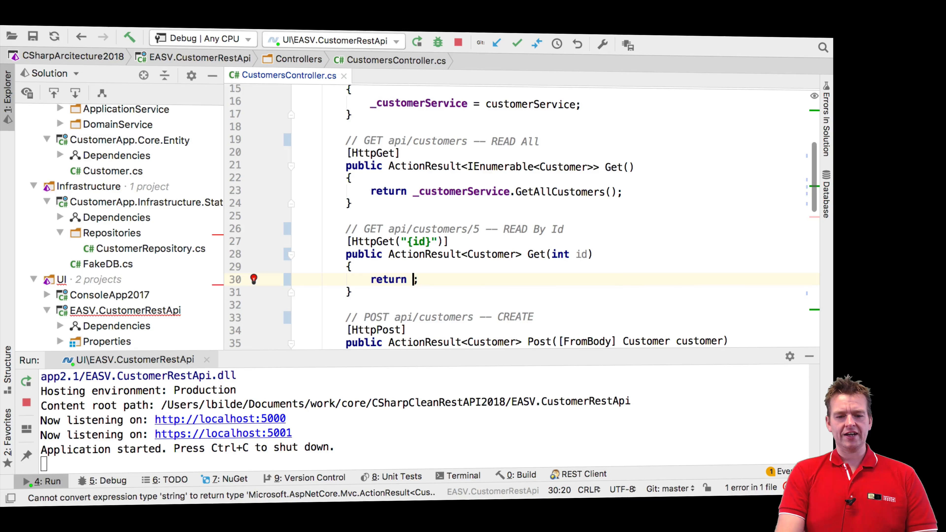
{"action": "type", "text": "_:"}
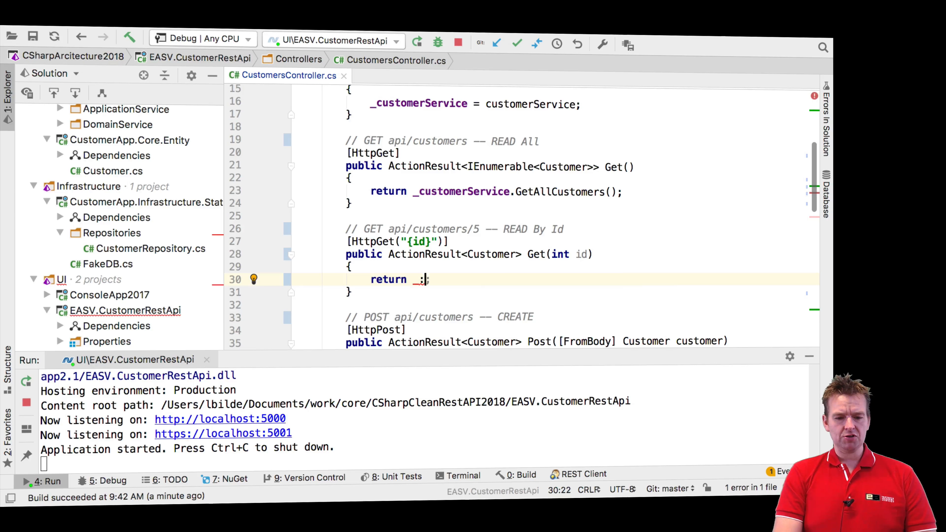
{"action": "type", "text": "c"}
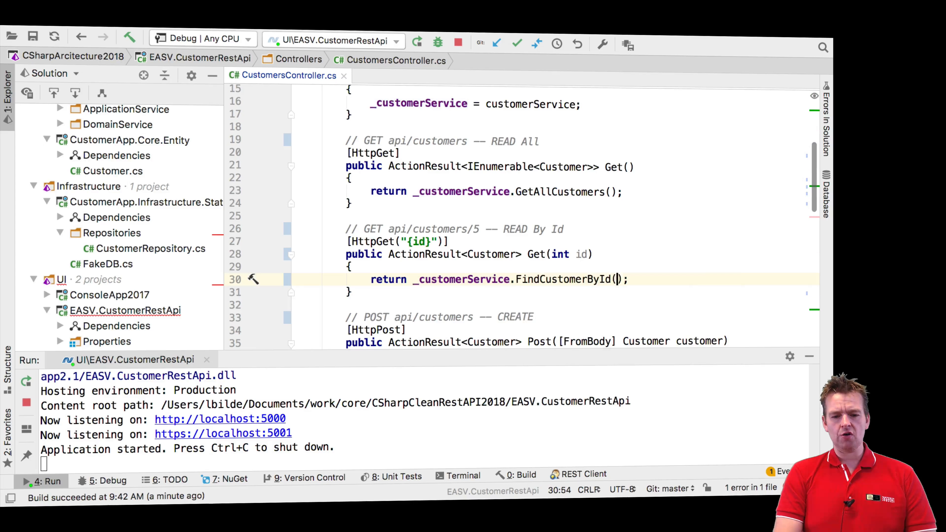
{"action": "type", "text": "id"}
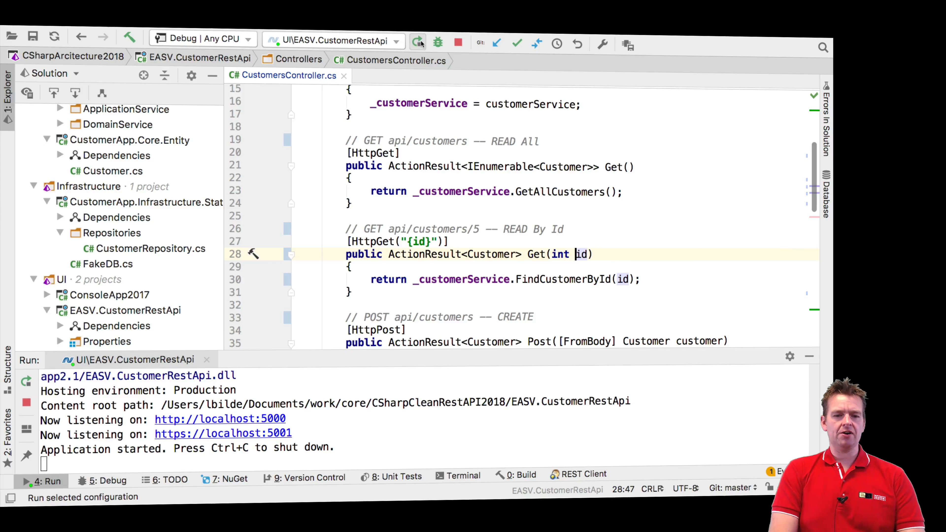
Rebuild and rerun the API with the updated controller
{"action": "left_click", "coordinate": [417, 42]}
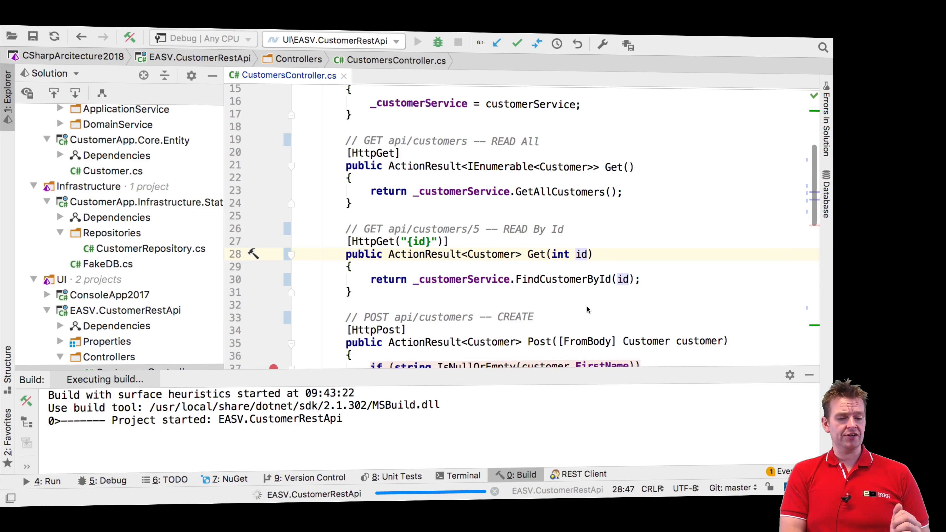
{"action": "left_click", "coordinate": [418, 43]}
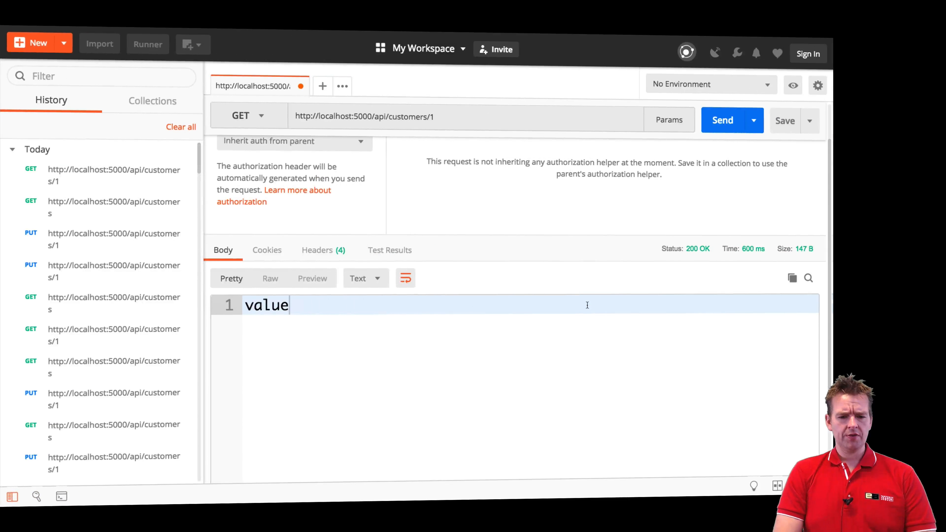
Fetch customers 1 and 2 as JSON and see id 5 return 204 No Content
{"action": "left_click", "coordinate": [722, 120]}
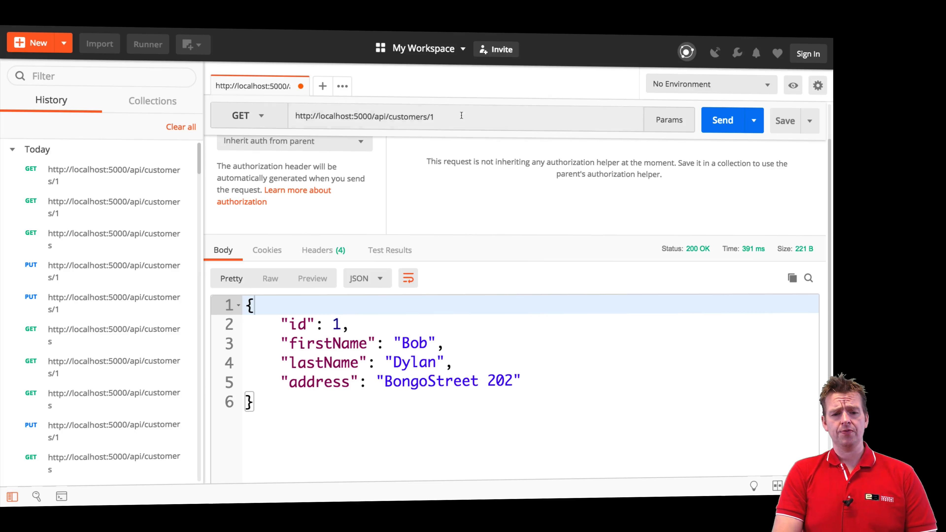
{"action": "left_click", "coordinate": [722, 120]}
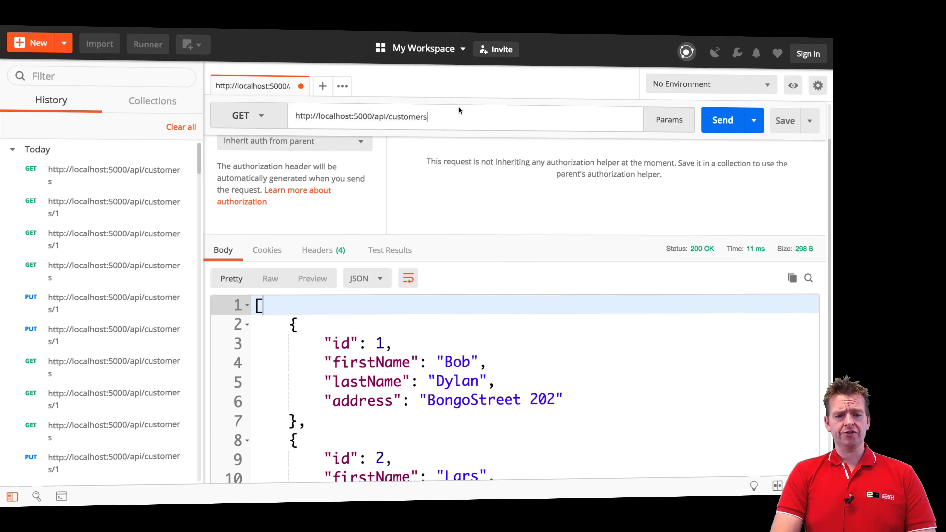
{"action": "left_click", "coordinate": [722, 120]}
{"action": "type", "text": "/5"}
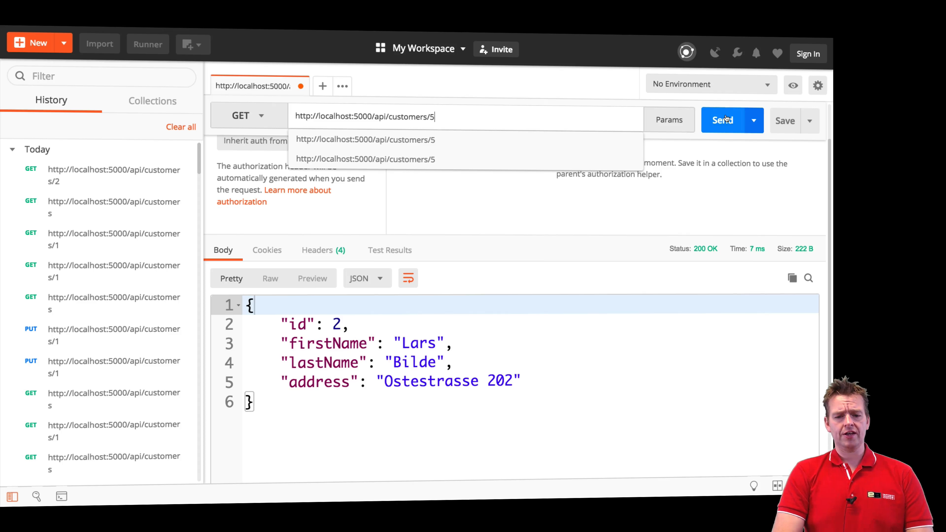
{"action": "left_click", "coordinate": [723, 120]}
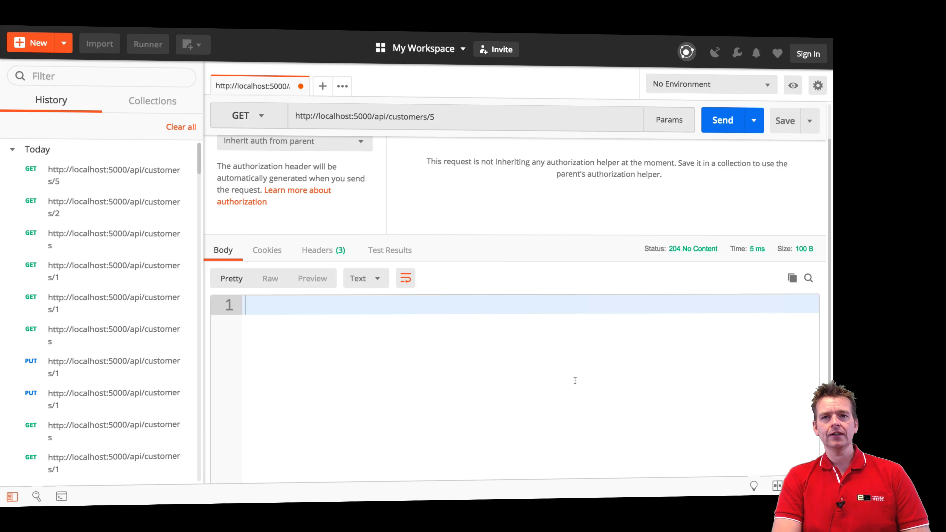
{"action": "mouse_move", "coordinate": [623, 324]}
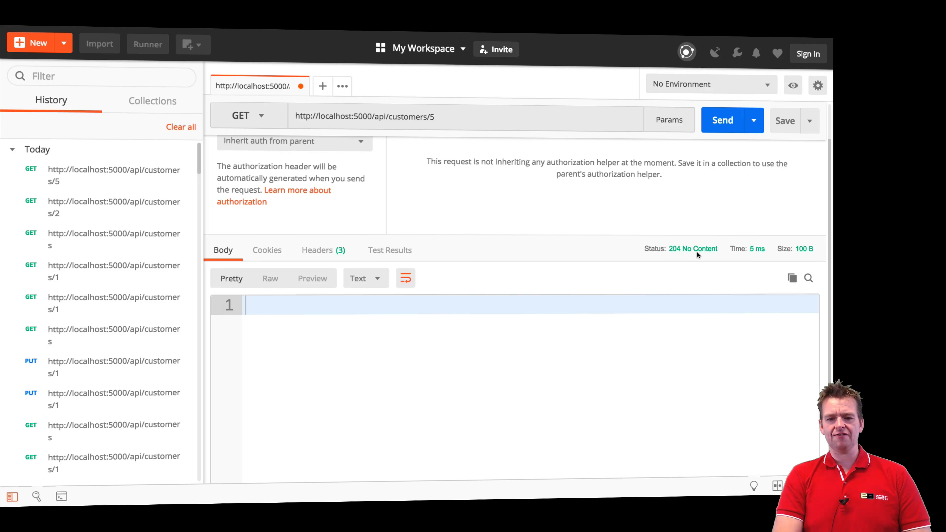
{"action": "mouse_move", "coordinate": [599, 332]}
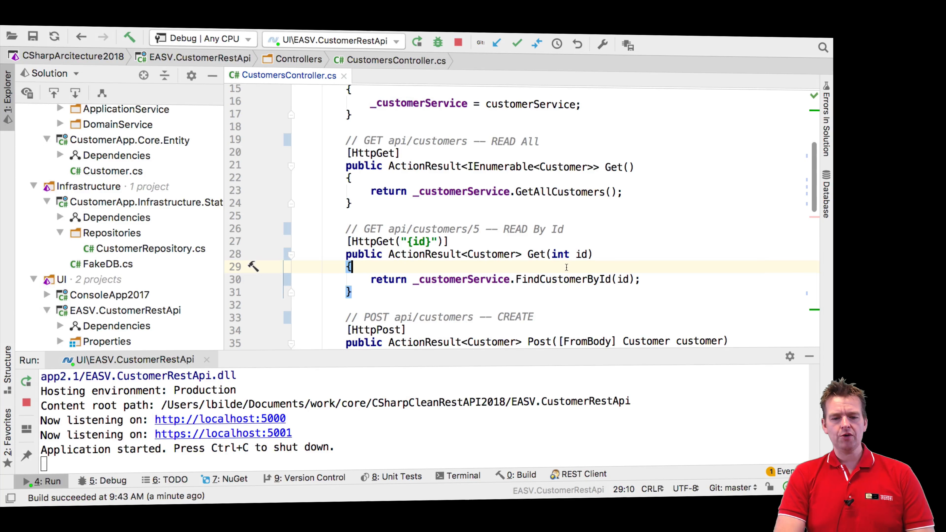
Add `if (id < 1) return BadRequest("Id must be greater then 0");` before returning the customer
{"action": "key", "text": "enter"}
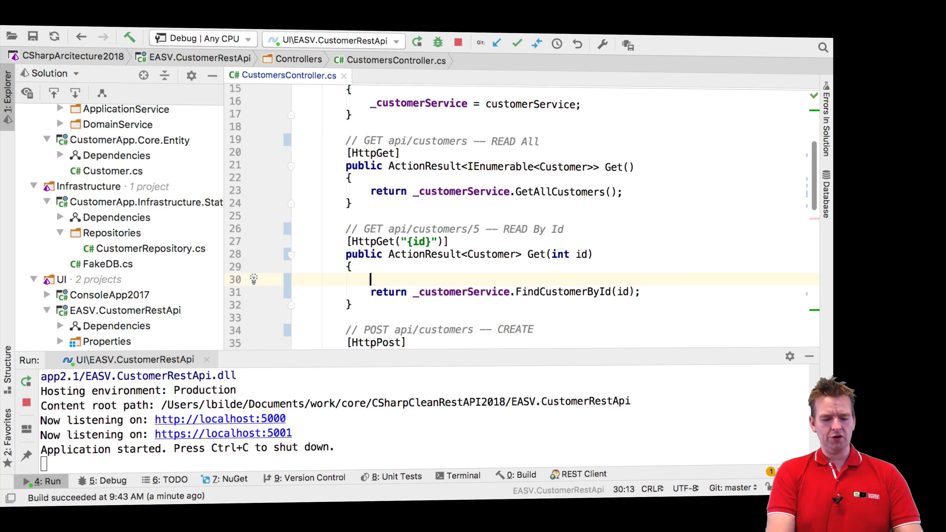
{"action": "type", "text": "if(id"}
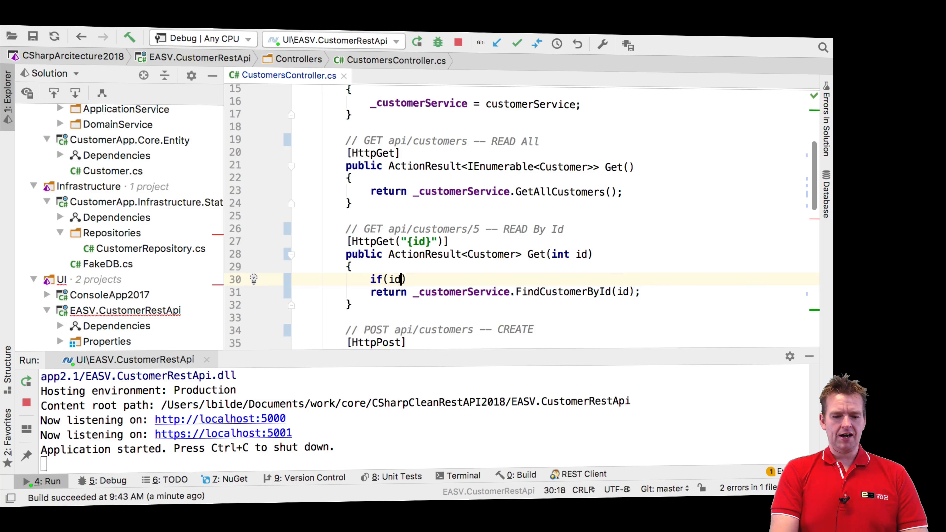
{"action": "type", "text": "< 0"}
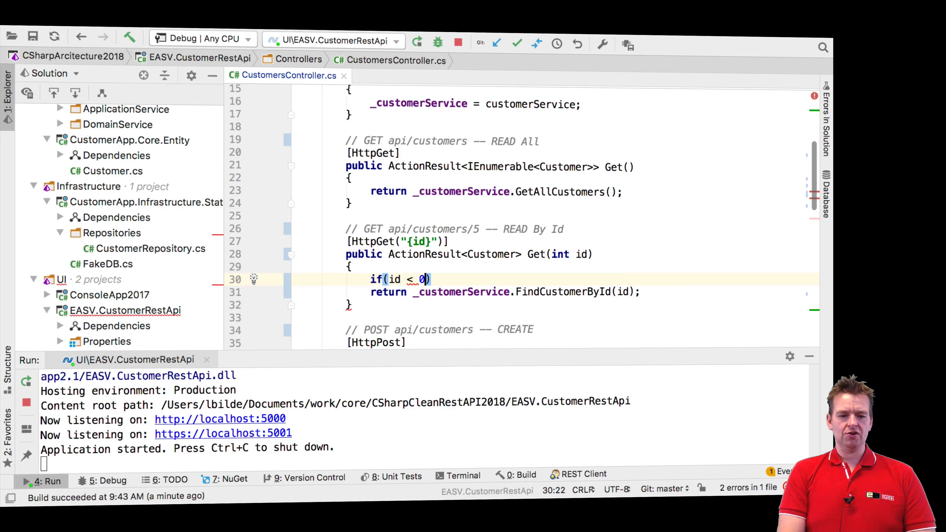
{"action": "type", "text": "1"}
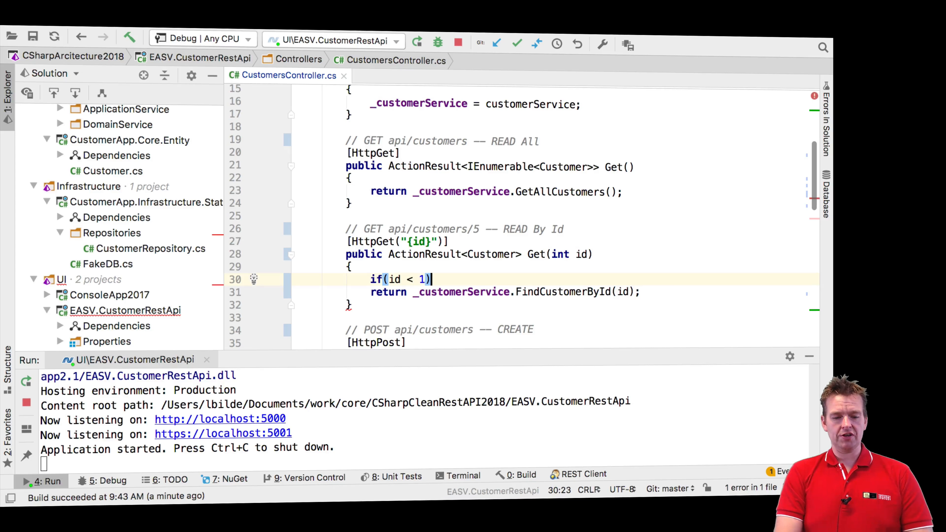
{"action": "type", "text": "return V"}
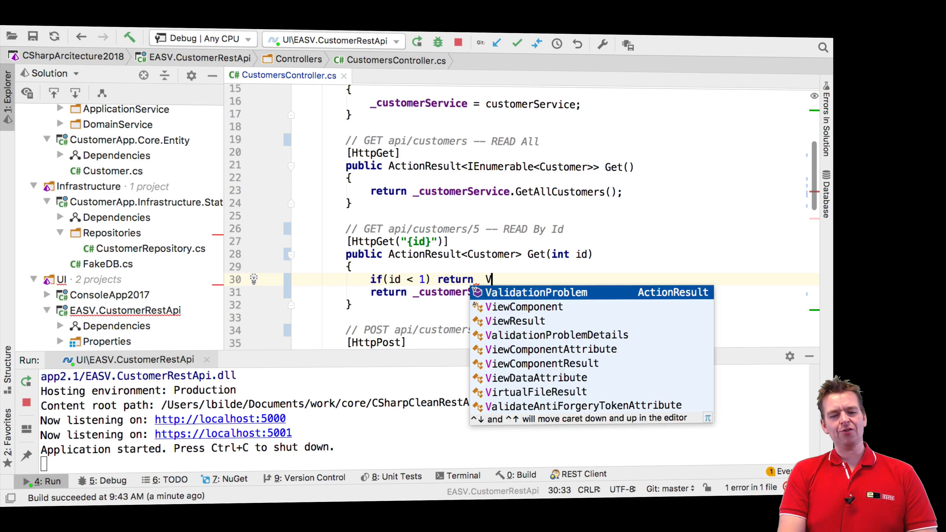
{"action": "type", "text": "BadRequest("}
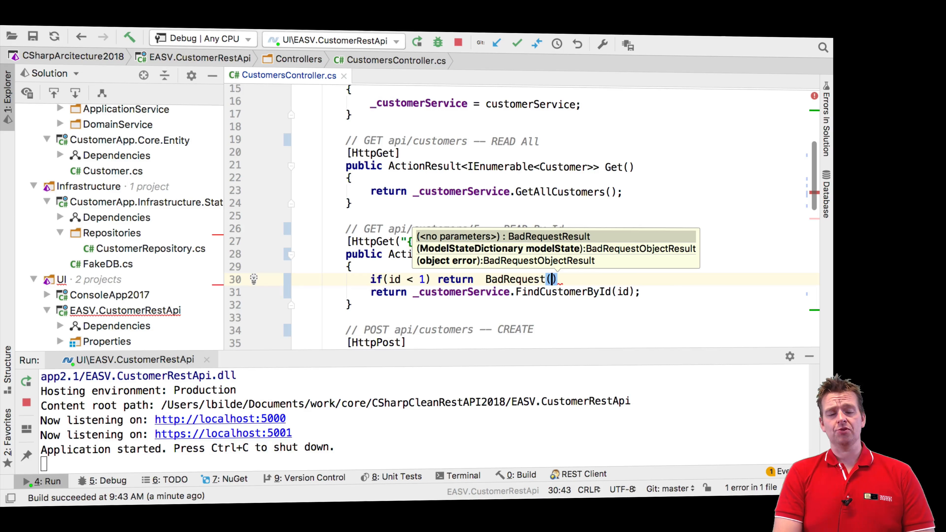
{"action": "type", "text": "\"Id"}
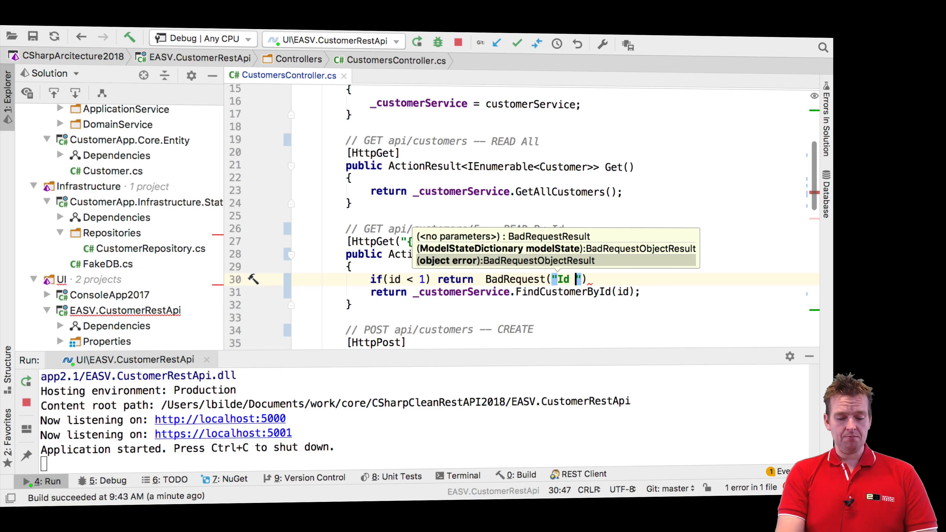
{"action": "type", "text": "must be greater then 0"}
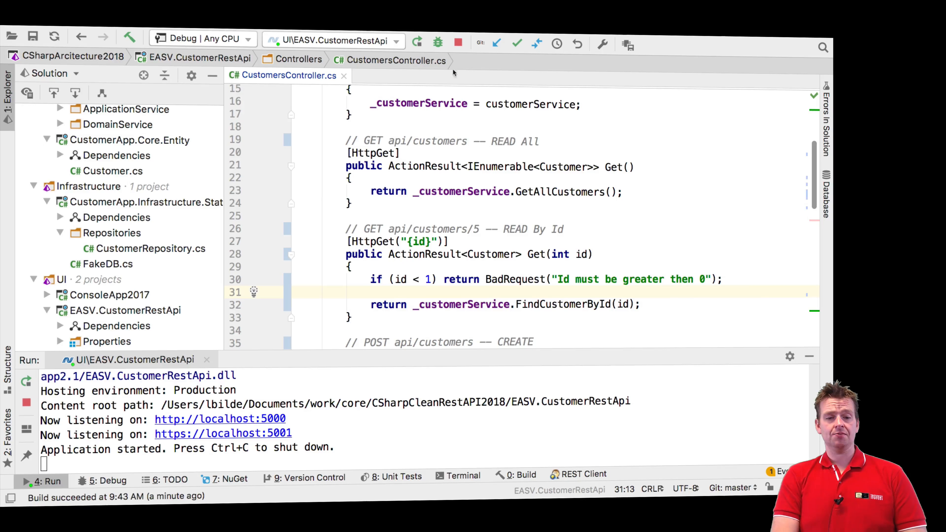
Stop and rerun the customer API with the new validation
{"action": "left_click", "coordinate": [416, 43]}
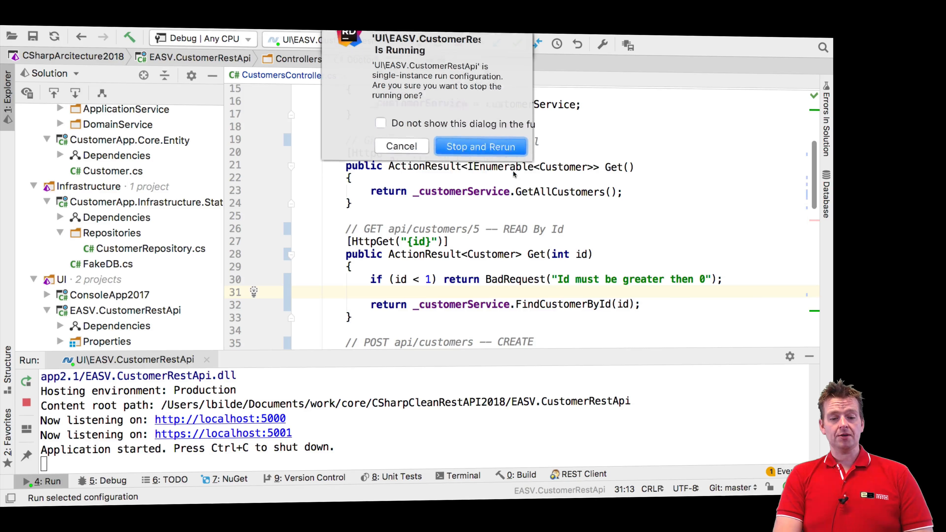
{"action": "left_click", "coordinate": [479, 146]}
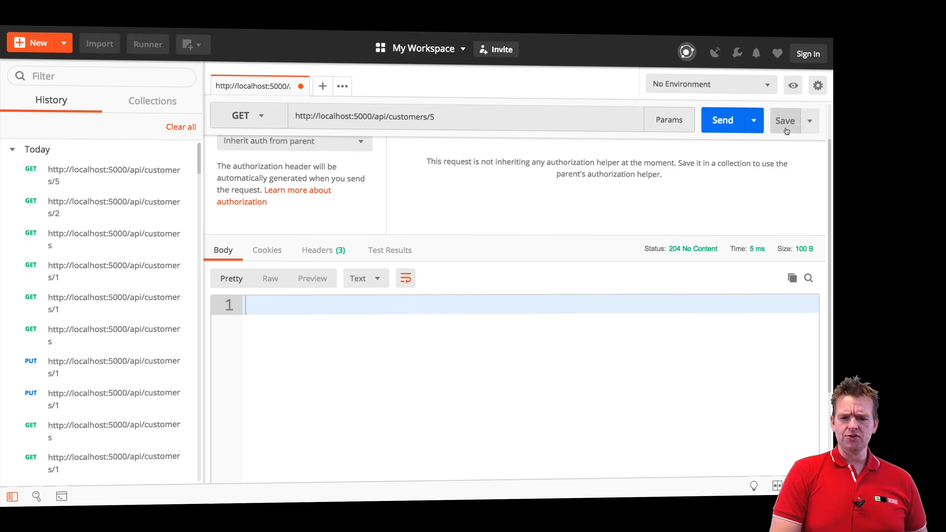
Confirm ids 0 and -1 return 400 Bad Request errors
{"action": "left_click", "coordinate": [722, 120]}
{"action": "type", "text": "0"}
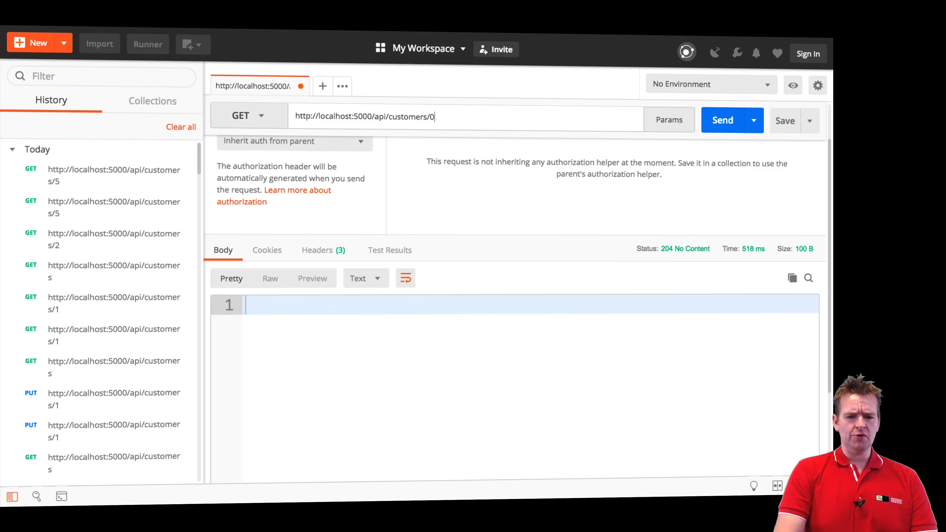
{"action": "left_click", "coordinate": [723, 120]}
{"action": "type", "text": "-1"}
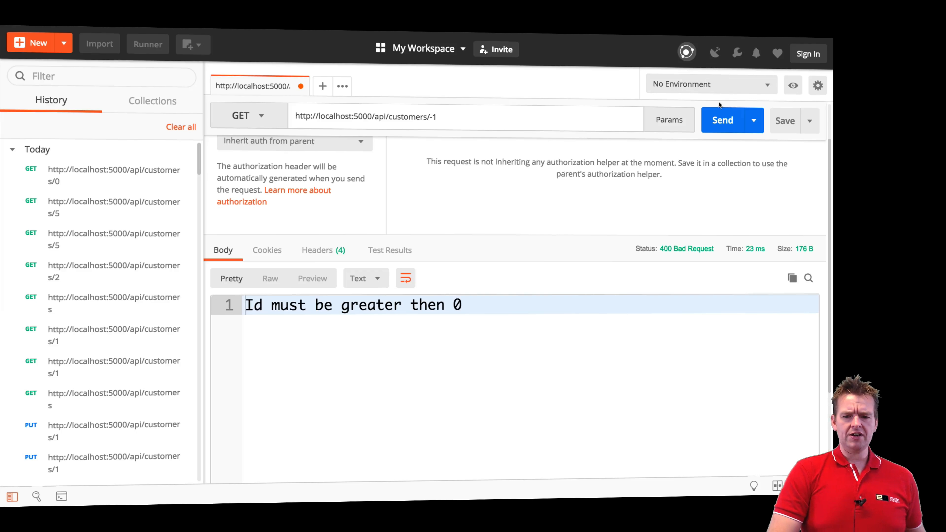
{"action": "left_click", "coordinate": [723, 120]}
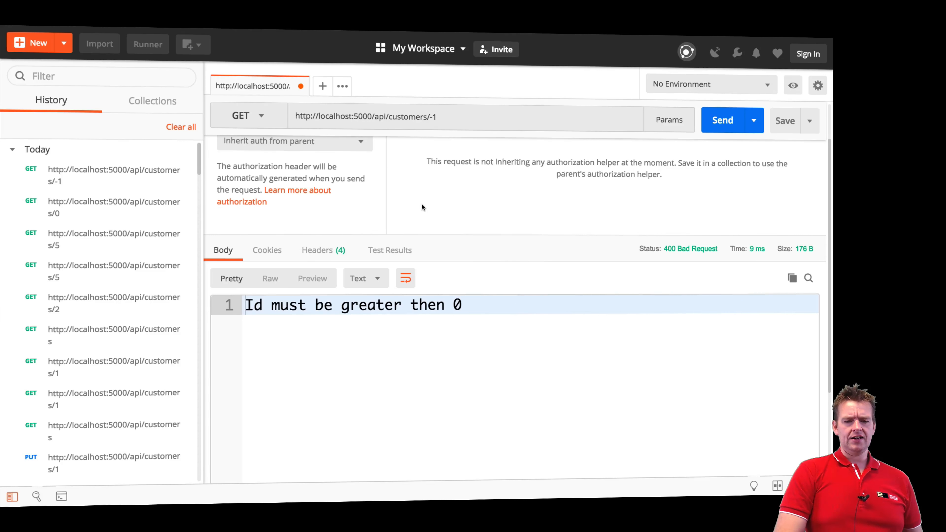
Confirm id 'hd' returns 400, then fetch the full customers list with 200 OK
{"action": "key", "text": "Backspace"}
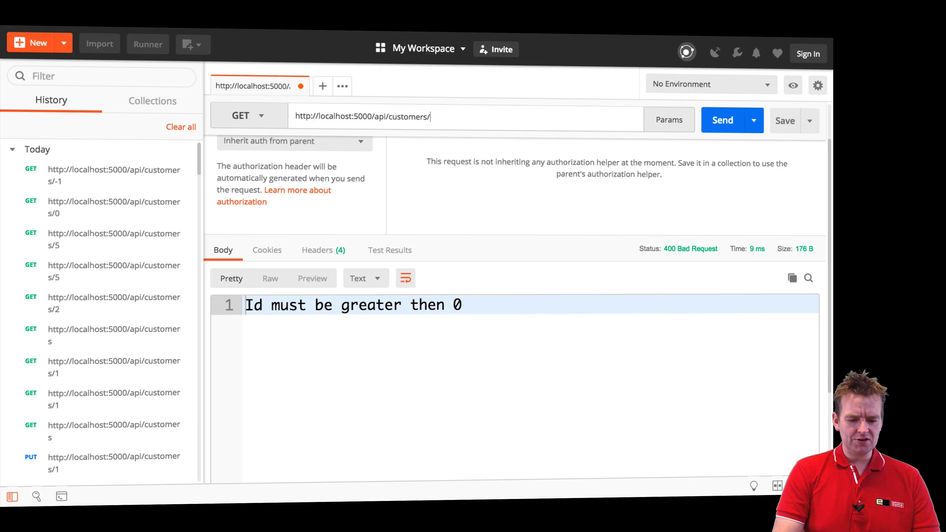
{"action": "type", "text": "hd"}
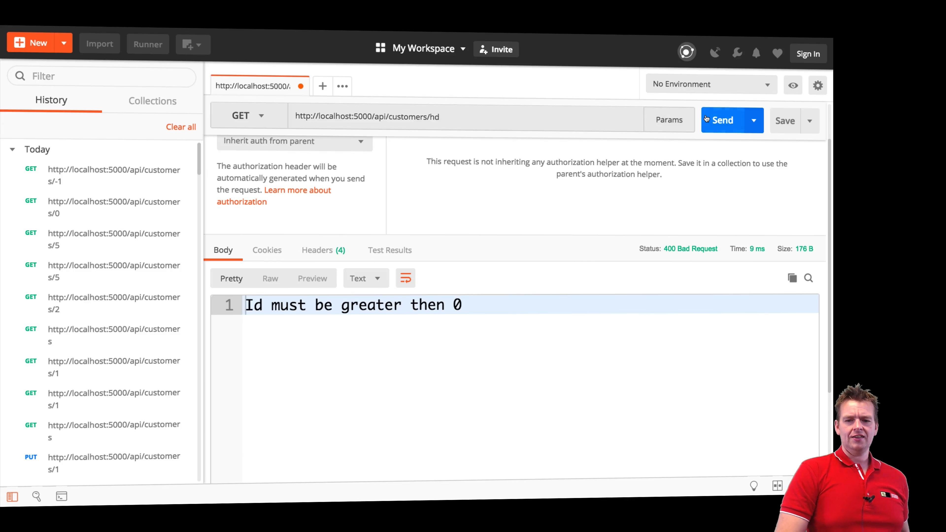
{"action": "left_click", "coordinate": [721, 120]}
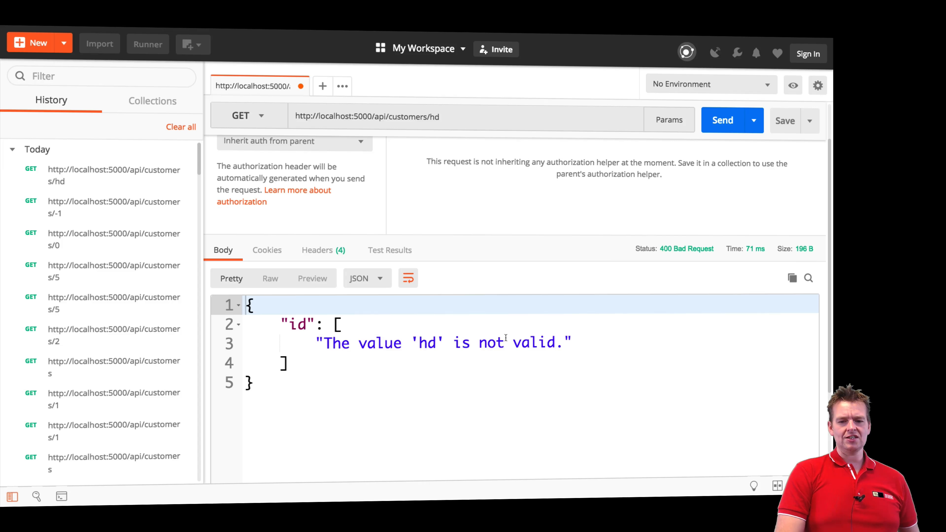
{"action": "mouse_move", "coordinate": [507, 324]}
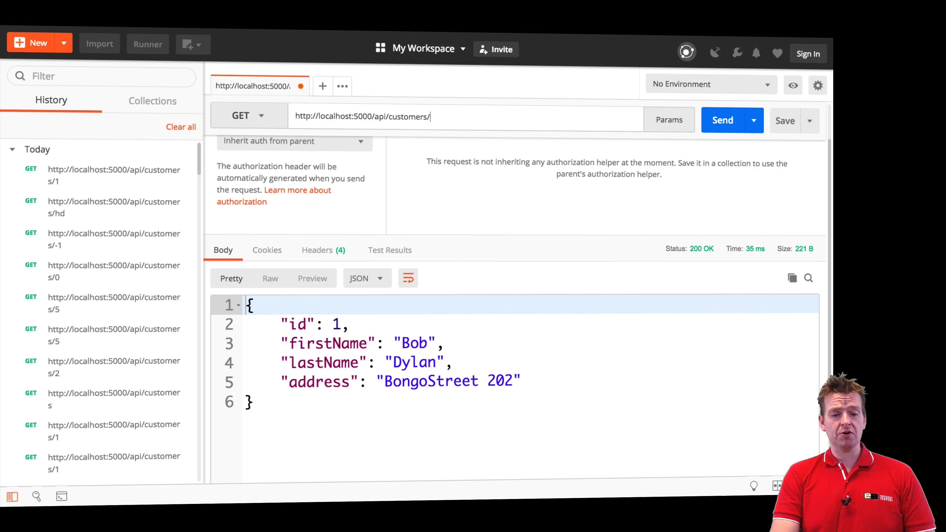
{"action": "left_click", "coordinate": [723, 121]}
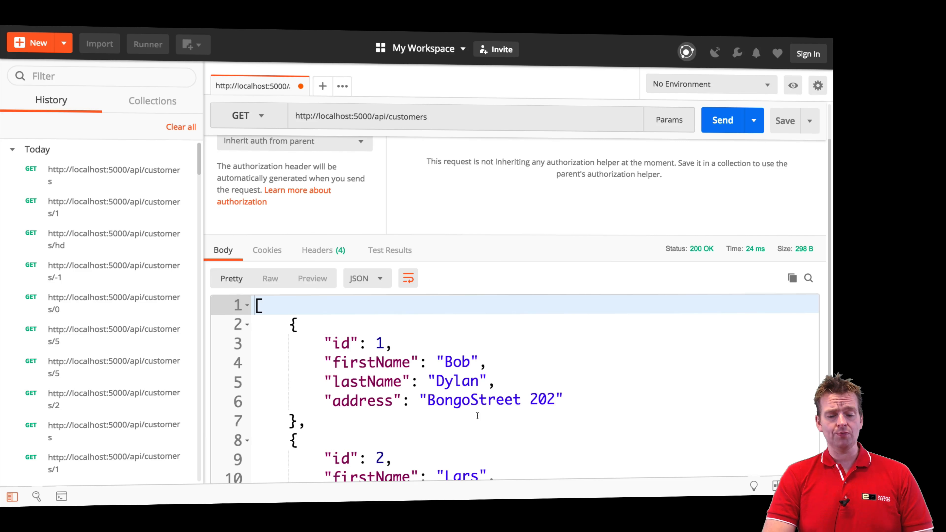